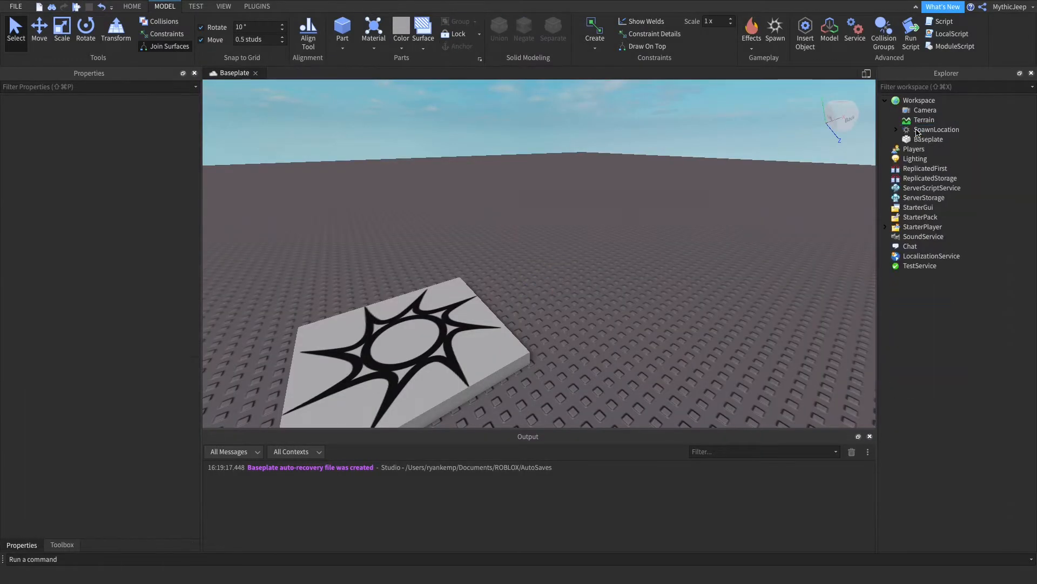
Insert the Sword model without the starter pack and select the ClassicSword's Handle part.
{"action": "left_click", "coordinate": [60, 545]}
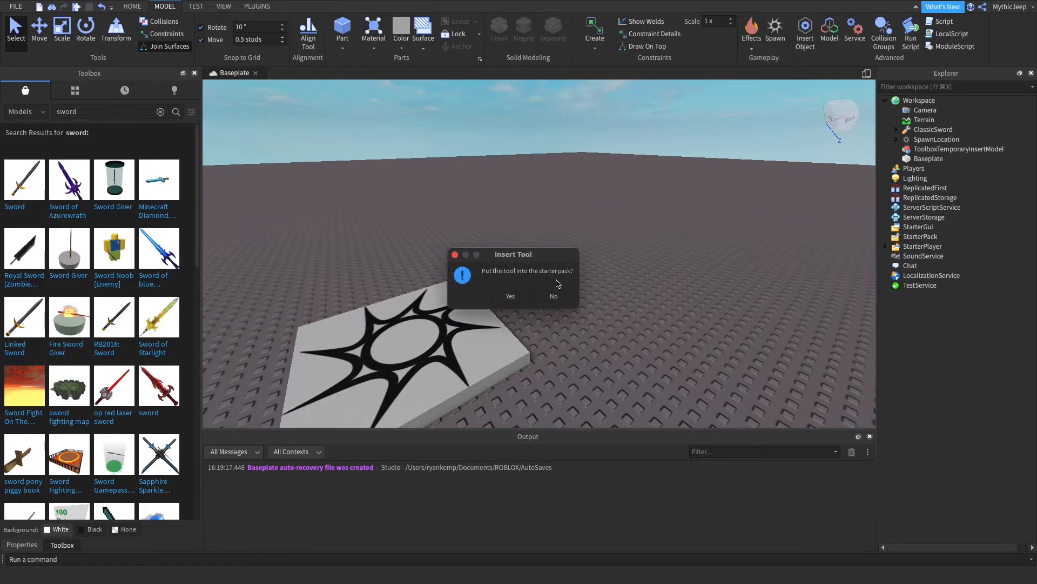
{"action": "left_click", "coordinate": [554, 296]}
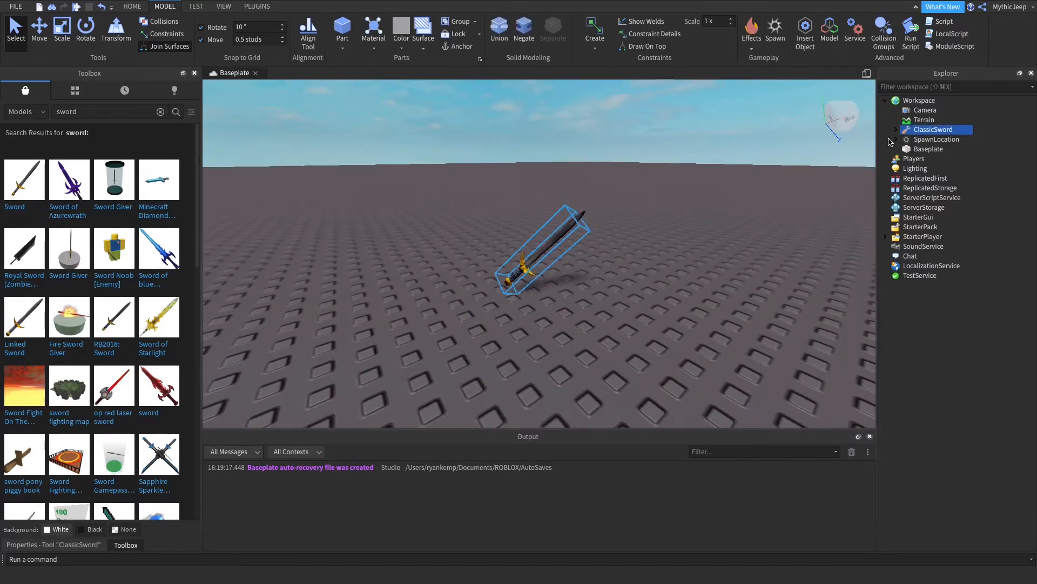
{"action": "left_click", "coordinate": [886, 130]}
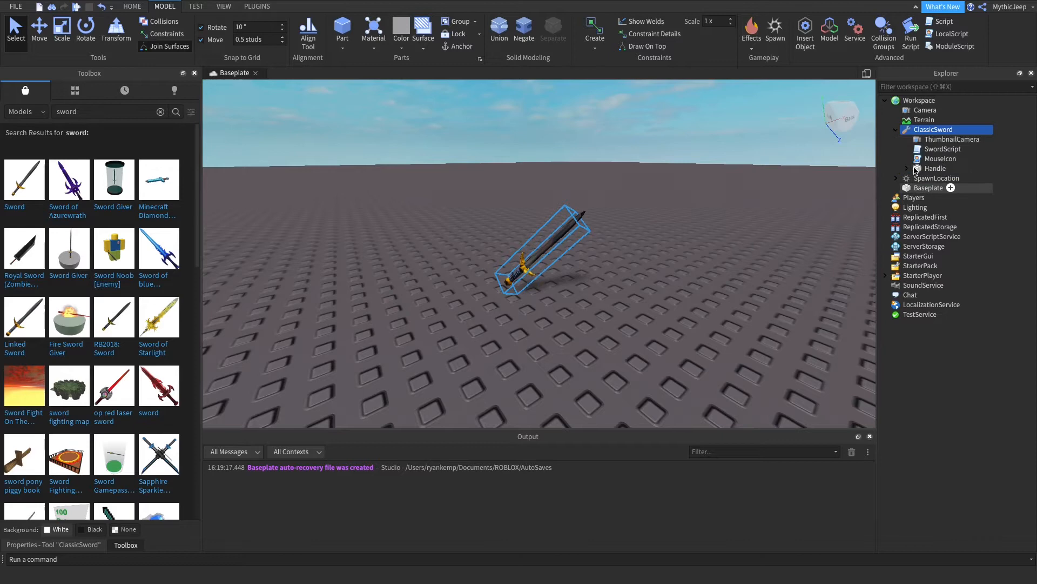
{"action": "left_click", "coordinate": [906, 168]}
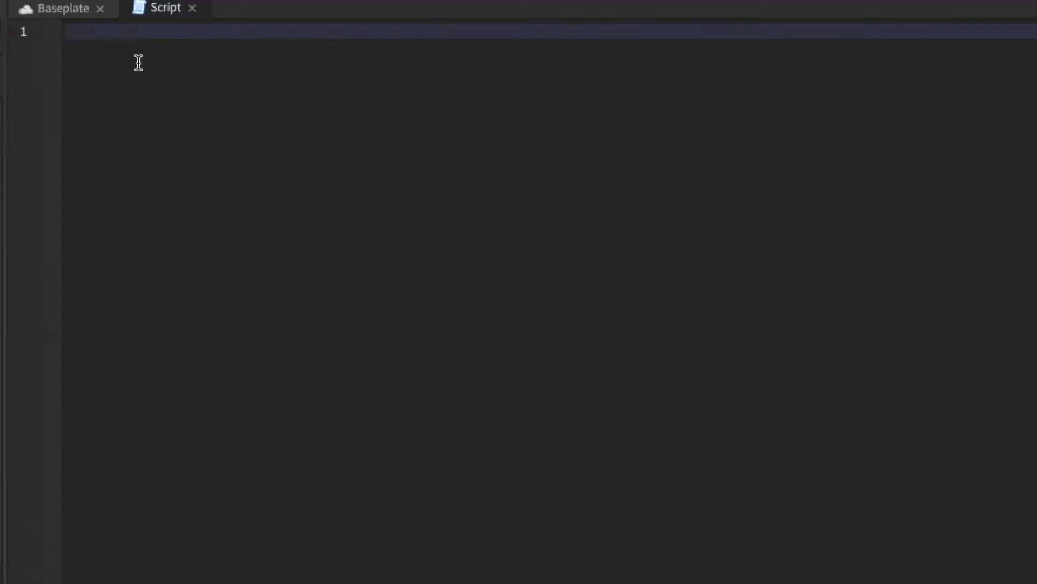
Begin the Handle's new script with an 'if script.Parent' line.
{"action": "type", "text": "if script.Parent"}
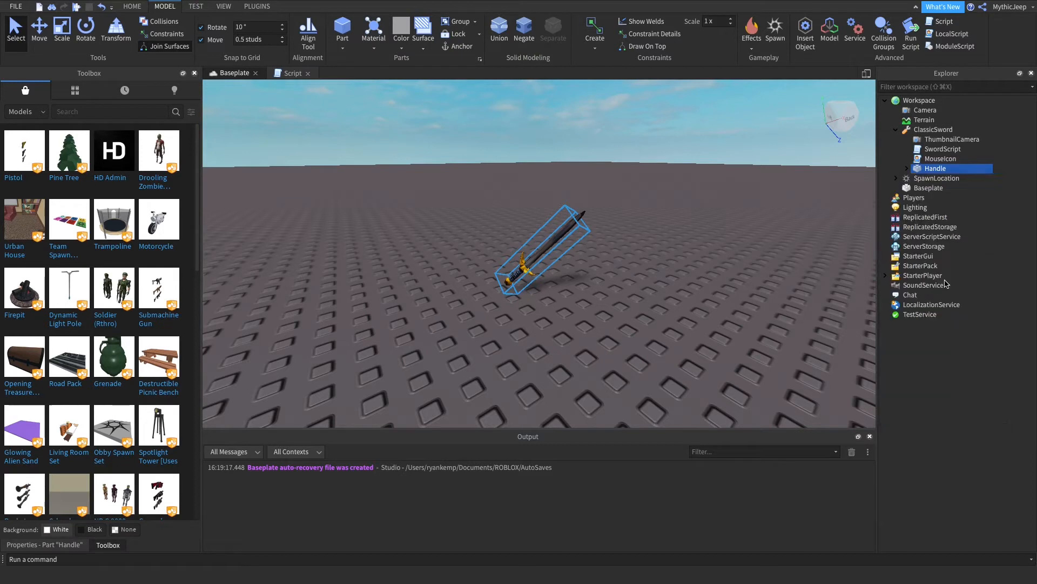
Insert a ProximityPrompt under Handle with ActionText 'Pick Up'.
{"action": "left_click", "coordinate": [960, 216]}
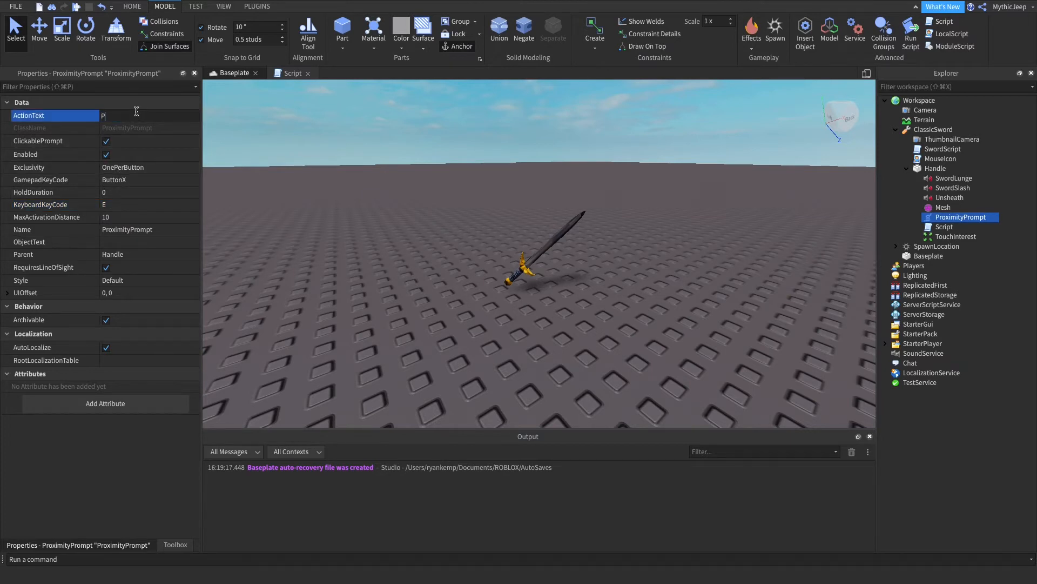
{"action": "type", "text": "Pick Up"}
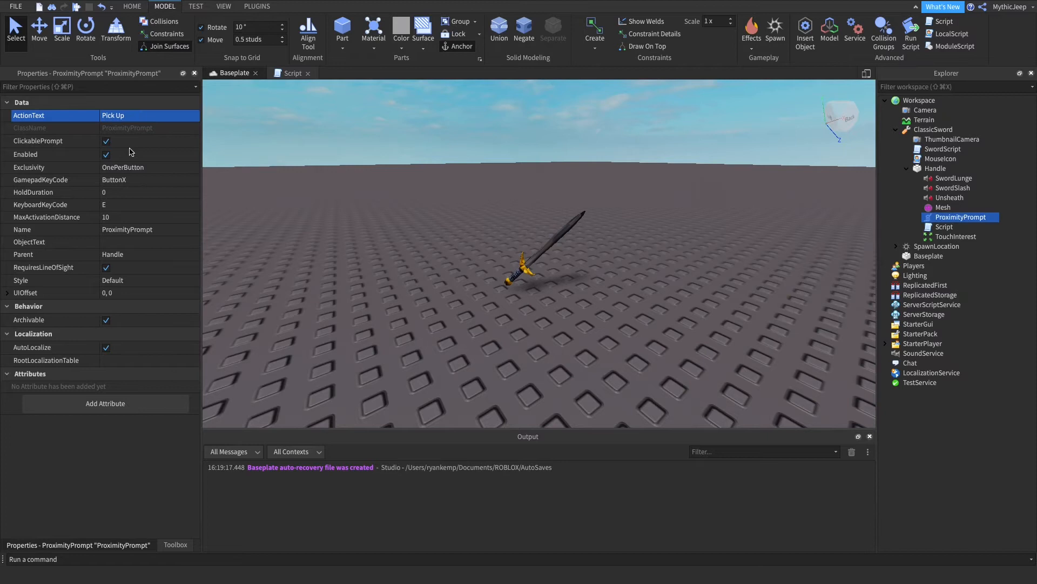
{"action": "mouse_move", "coordinate": [133, 197]}
{"action": "type", "text": ".5"}
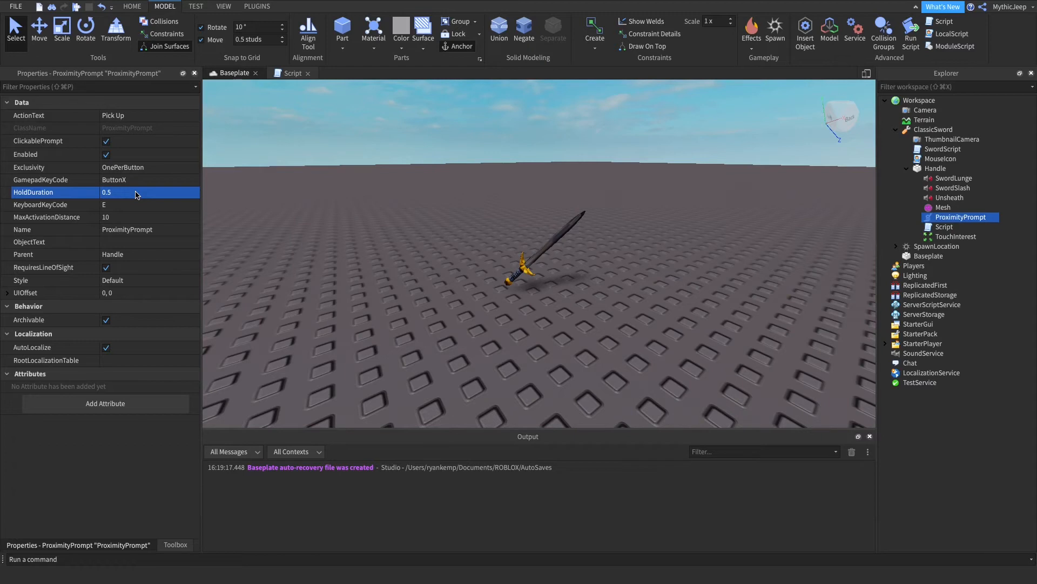
{"action": "mouse_move", "coordinate": [240, 234]}
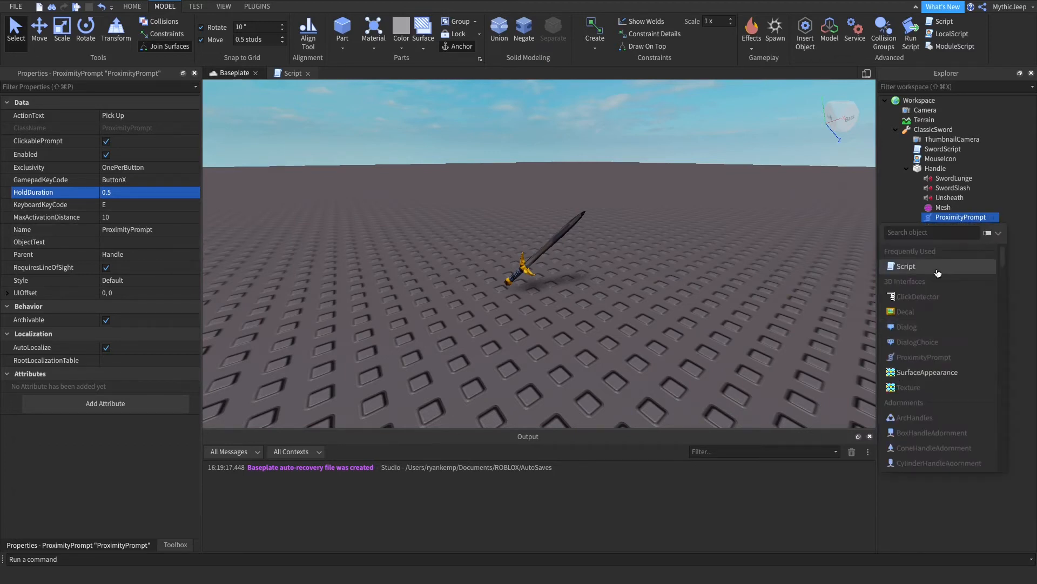
Script the prompt's Triggered function(Plr) with a local backpack from Plr:WaitForChild.
{"action": "left_click", "coordinate": [903, 266]}
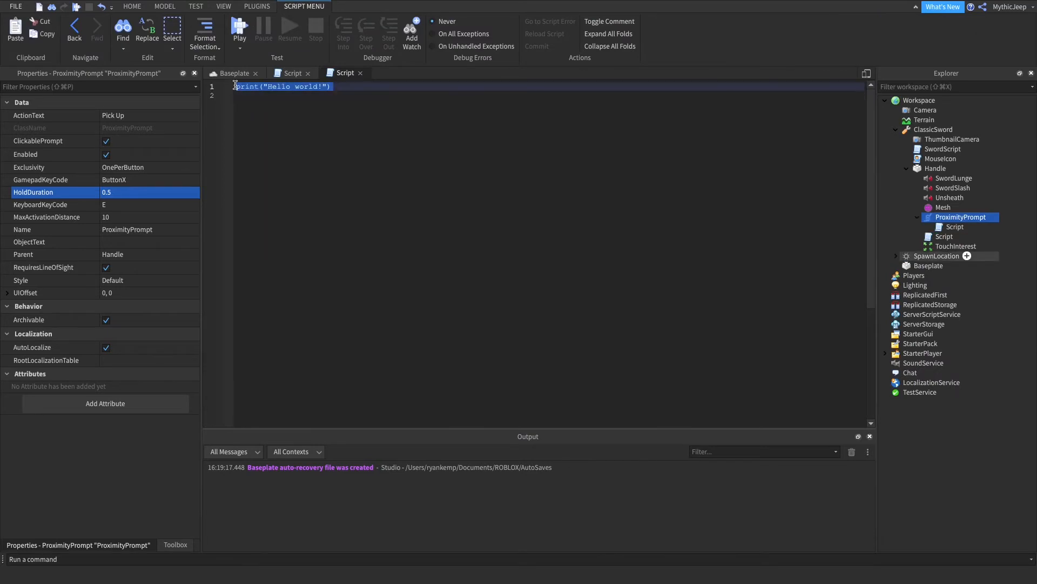
{"action": "type", "text": "script.Parent.Triggered:Connect("}
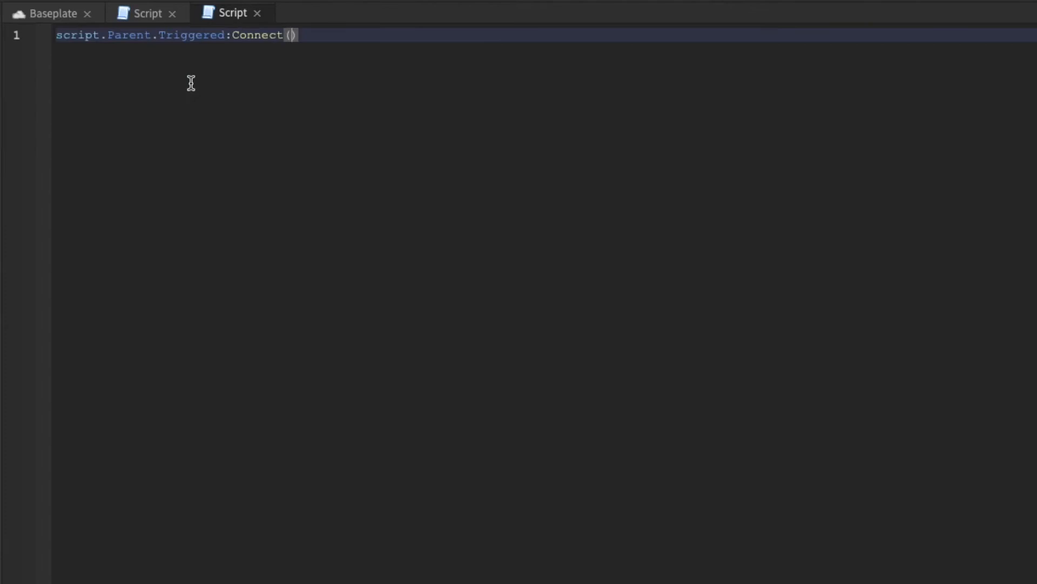
{"action": "type", "text": "function(Plr)"}
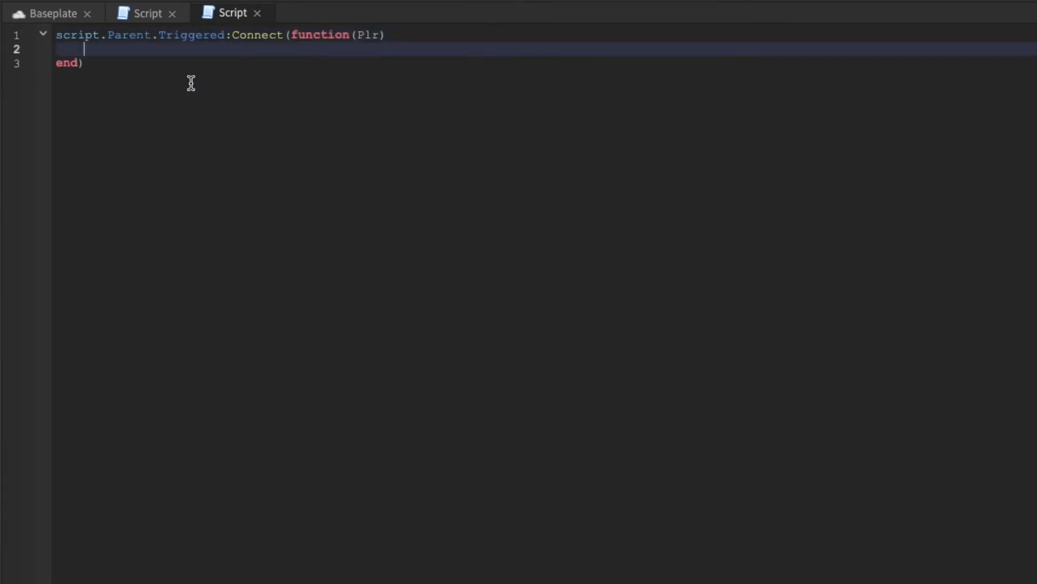
{"action": "type", "text": "local backpack ="}
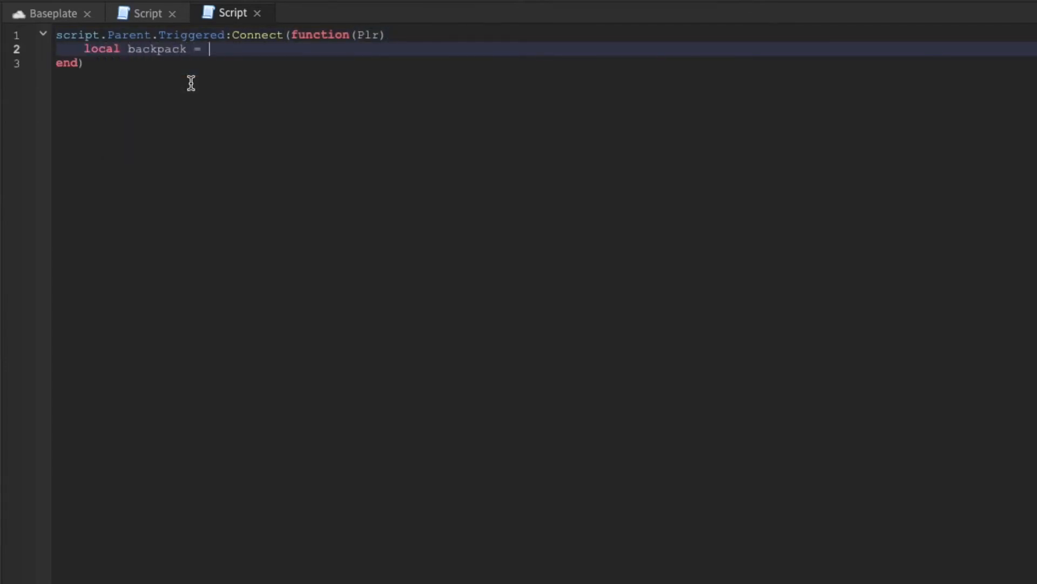
{"action": "type", "text": "Plr"}
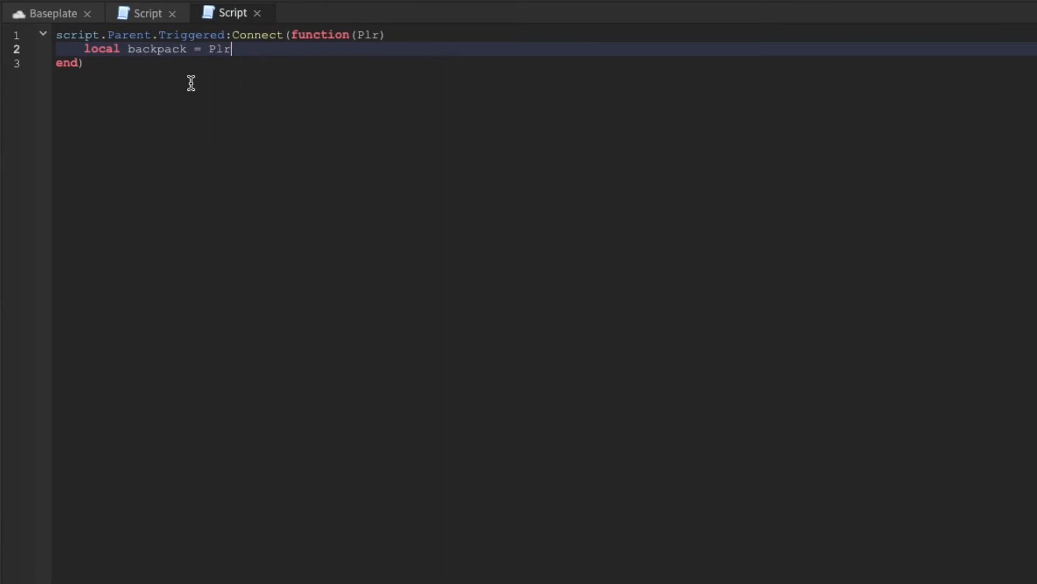
{"action": "type", "text": ":WaitFor"}
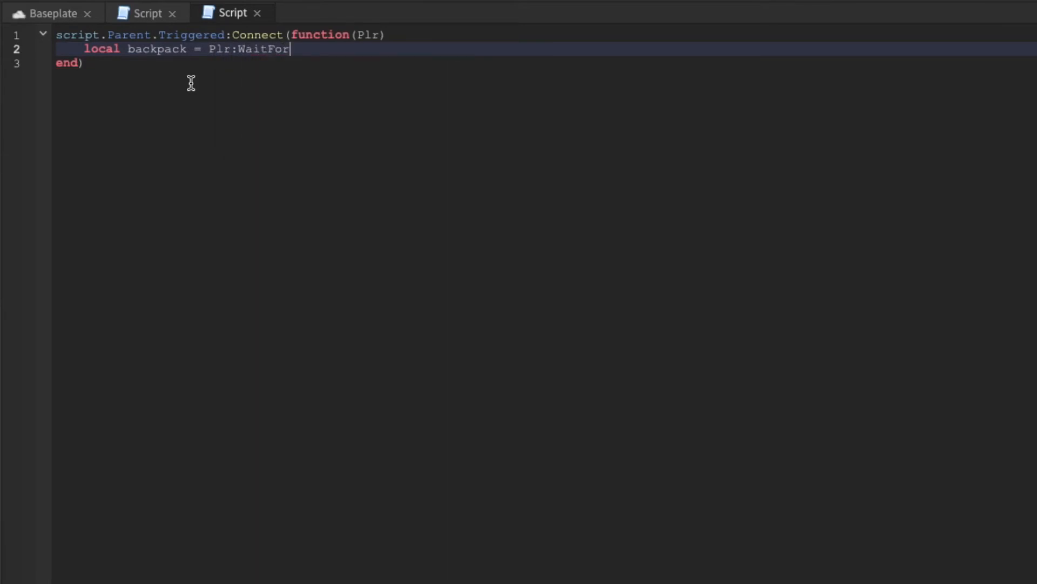
{"action": "type", "text": "Child(\"\")"}
{"action": "type", "text": "game.Workspace.ClassicSword"}
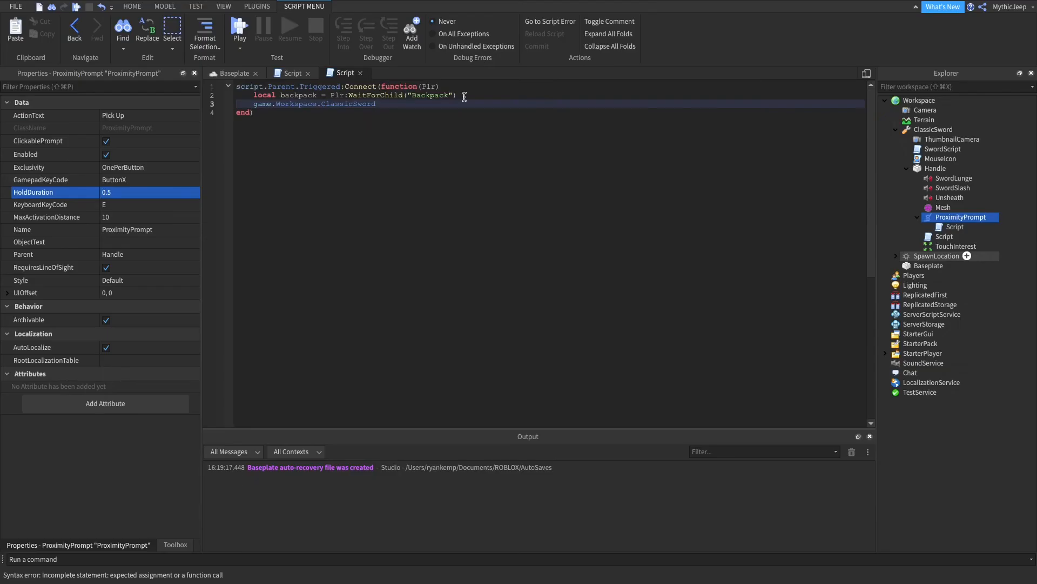
Reparent ClassicSword.Handle to the backpack and add script.Parent:Destroy().
{"action": "double_click", "coordinate": [349, 104]}
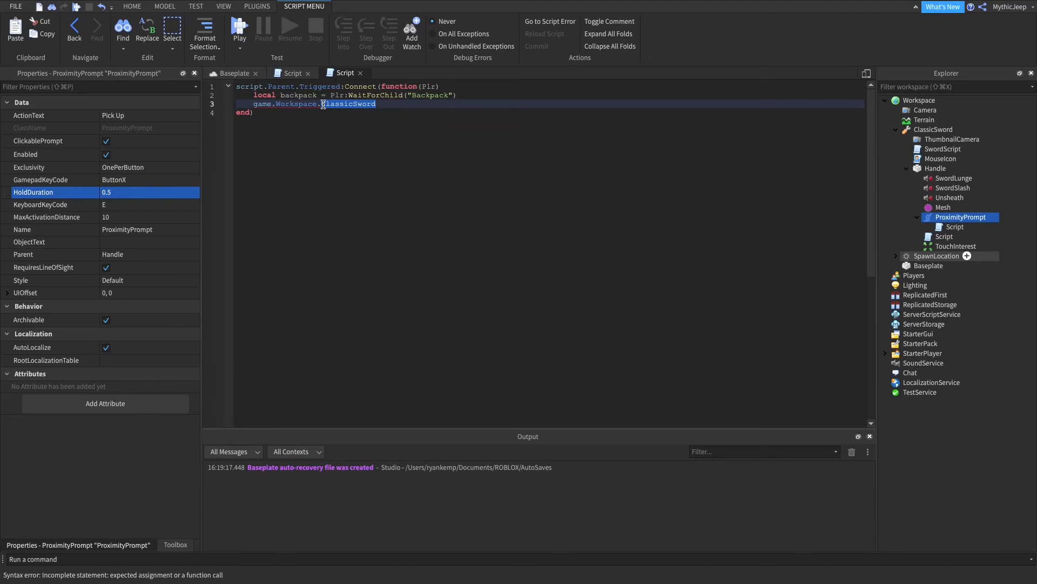
{"action": "type", "text": ".Handle.Parent = backpack"}
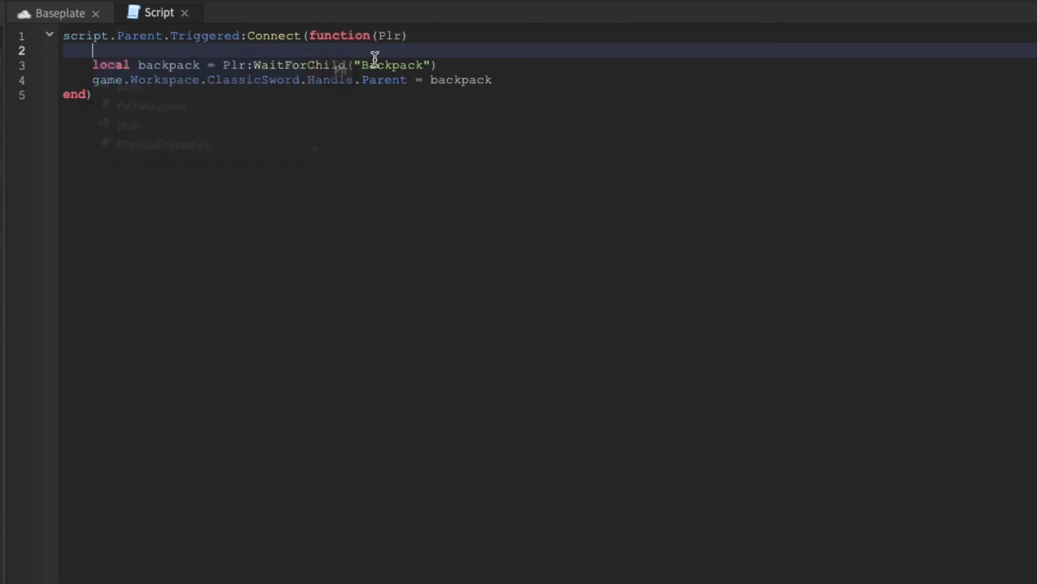
{"action": "type", "text": "script.Parent:Destroy()"}
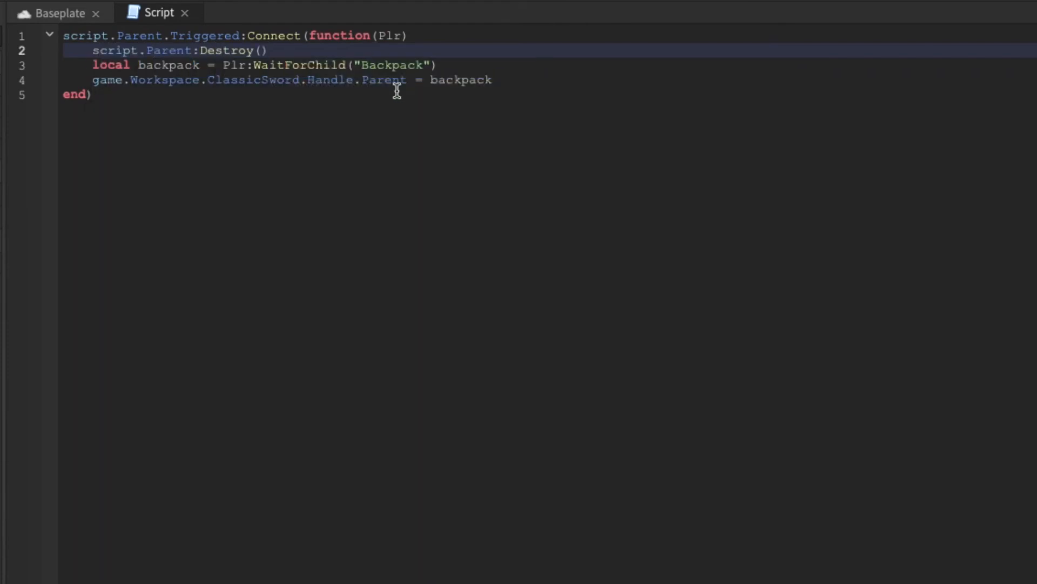
{"action": "left_click", "coordinate": [233, 73]}
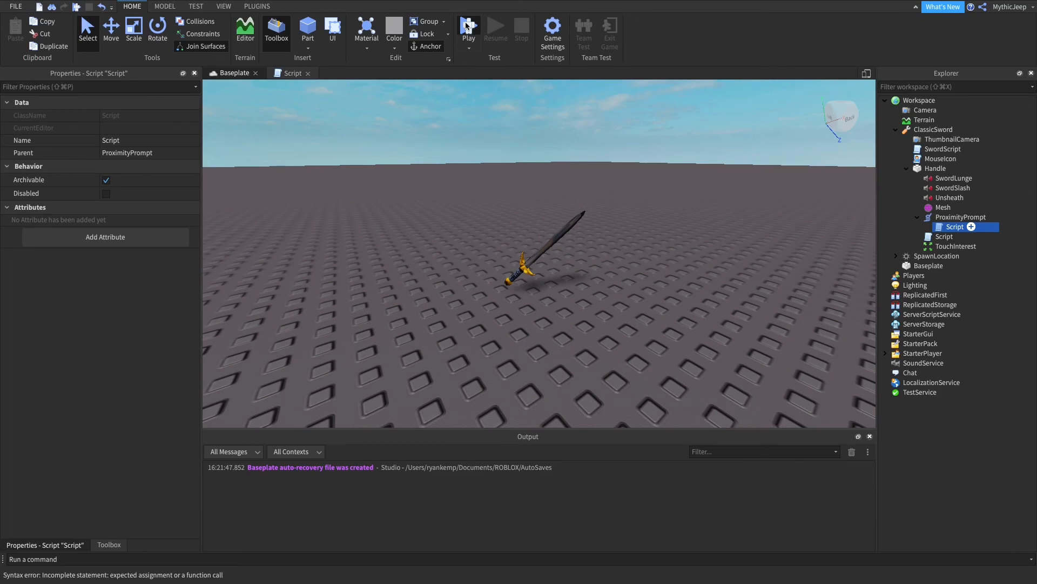
{"action": "left_click", "coordinate": [468, 29]}
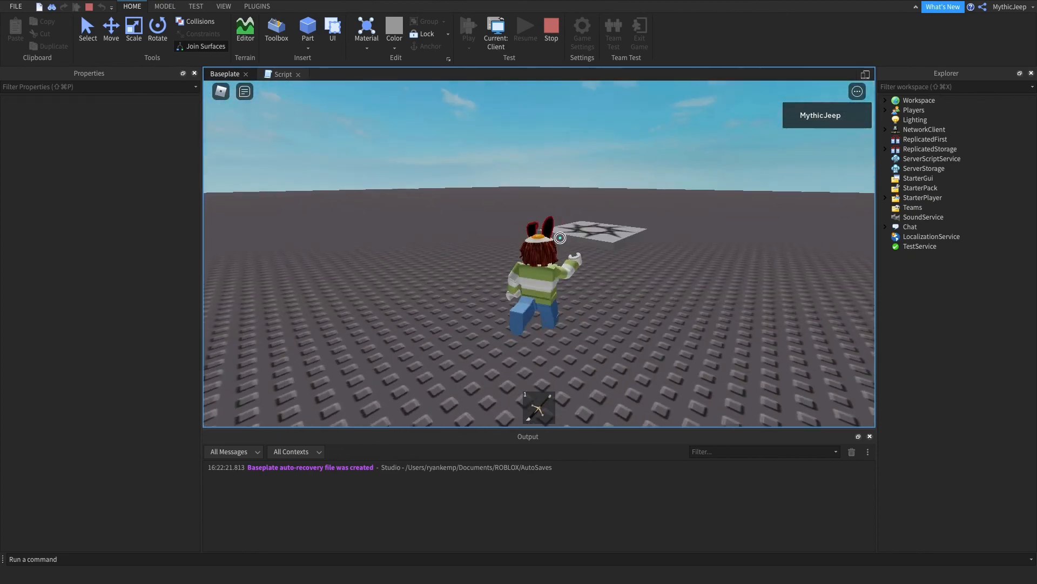
{"action": "left_click", "coordinate": [550, 29]}
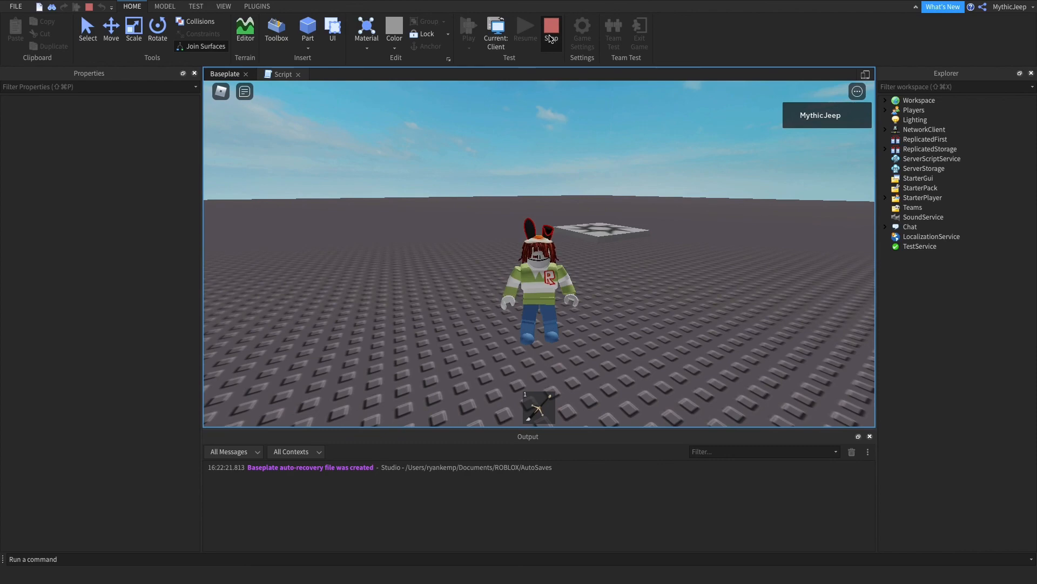
{"action": "left_click", "coordinate": [551, 31]}
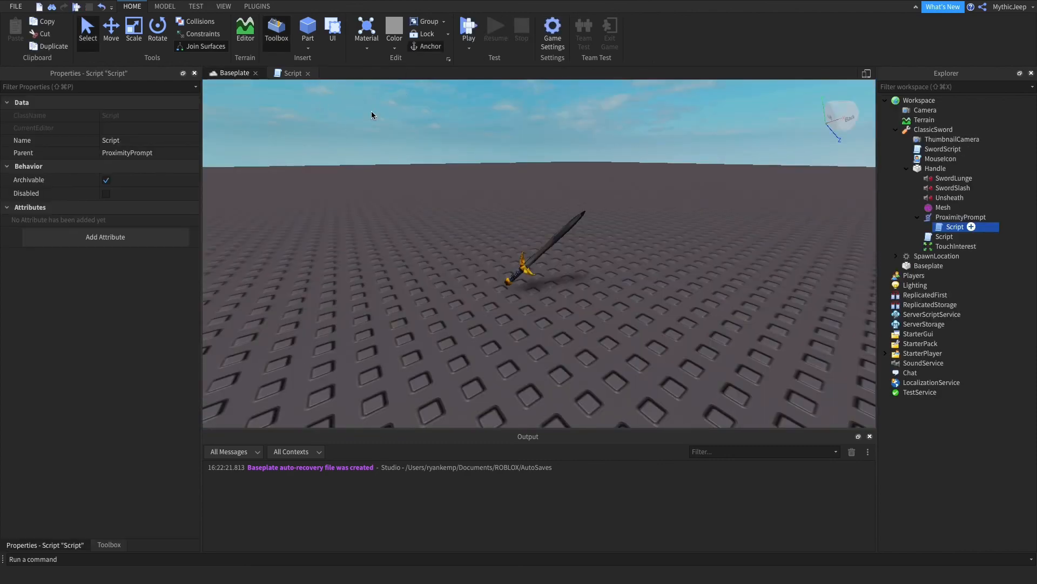